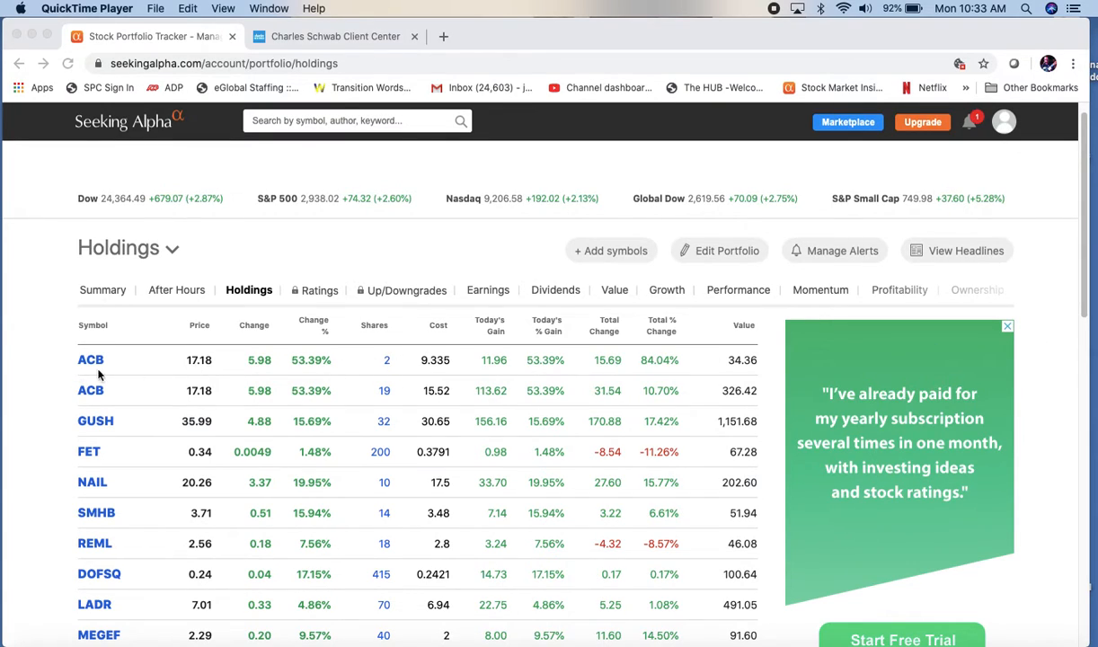
mouse_move(368, 357)
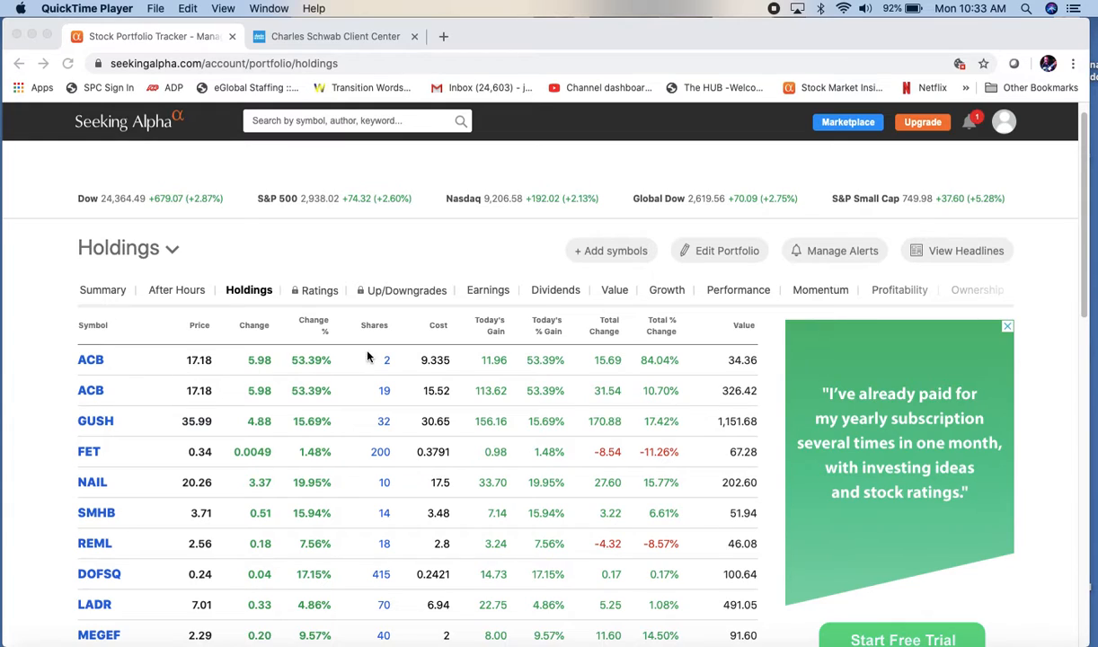
mouse_move(341, 369)
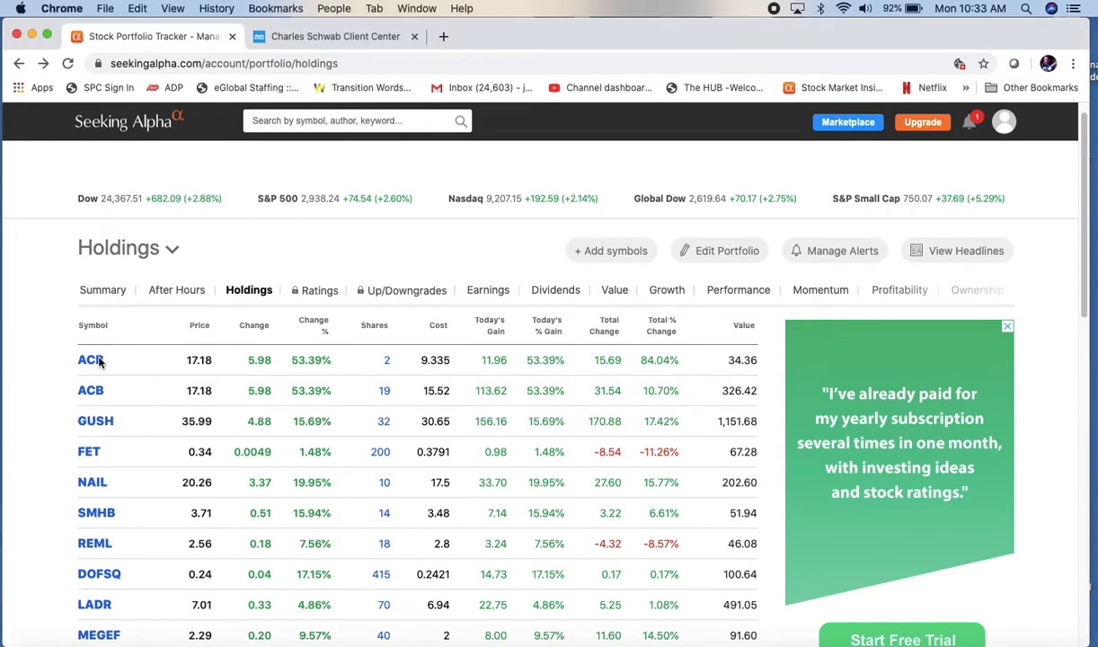
mouse_move(94, 364)
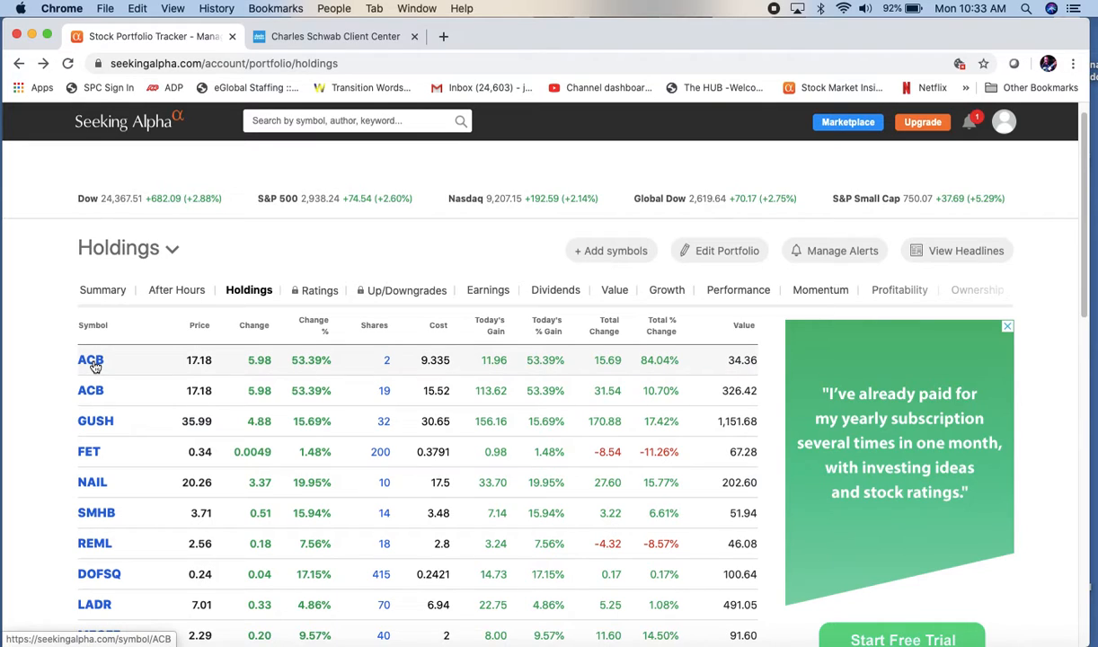
- Open the Aurora Cannabis (ACB) page from the holdings table and scroll to its 1Y chart
left_click(88, 358)
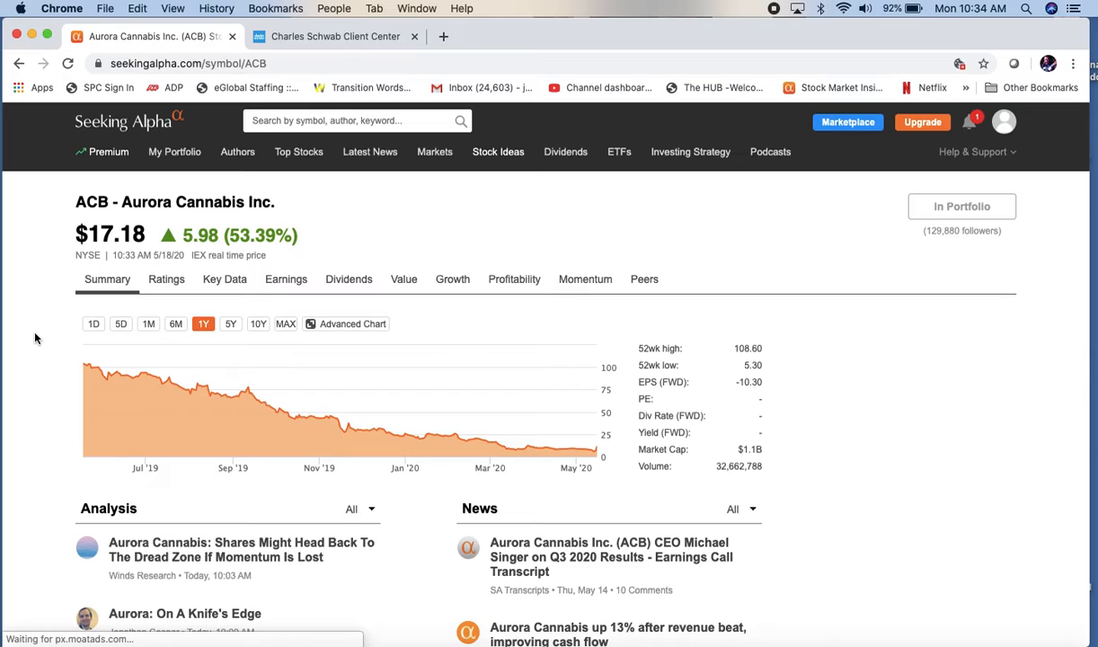
scroll("down", 3)
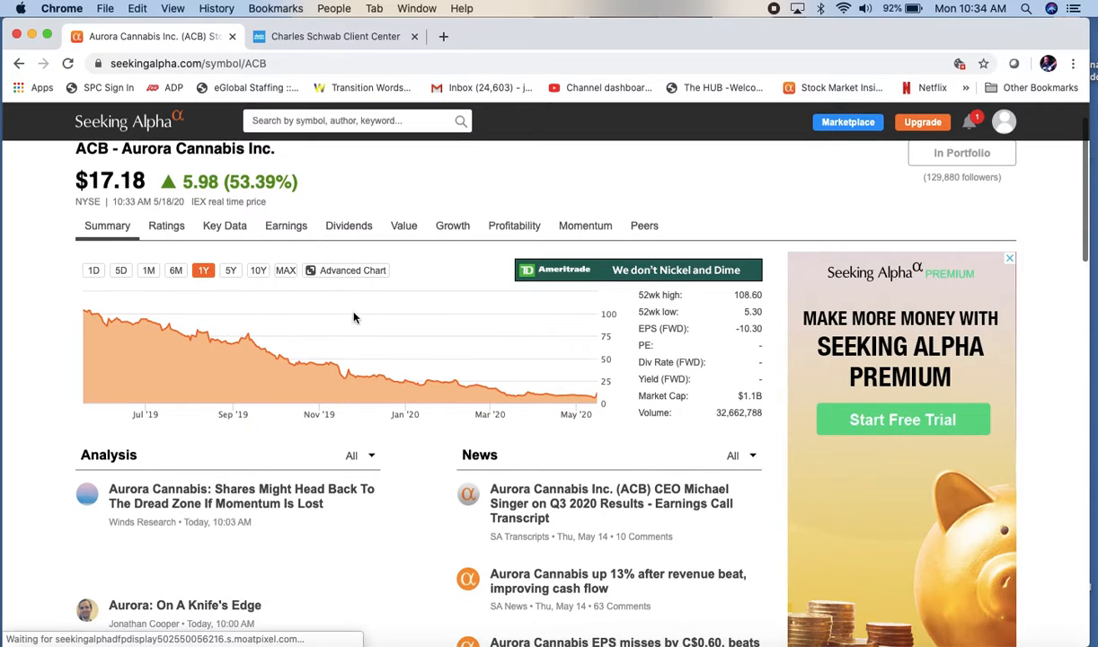
mouse_move(602, 396)
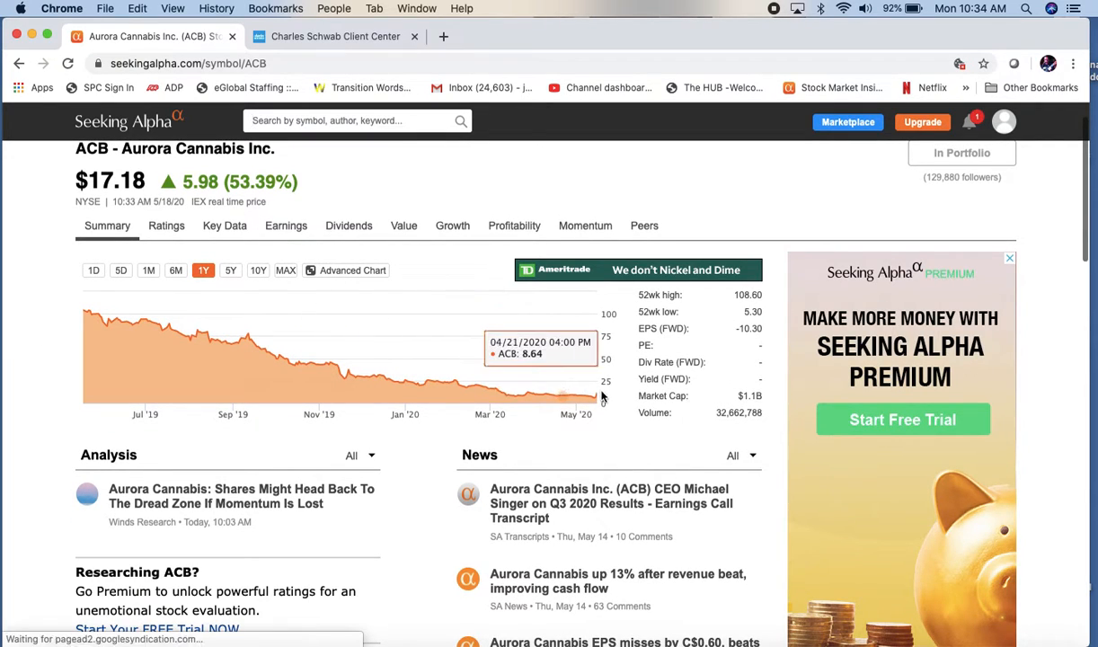
mouse_move(593, 400)
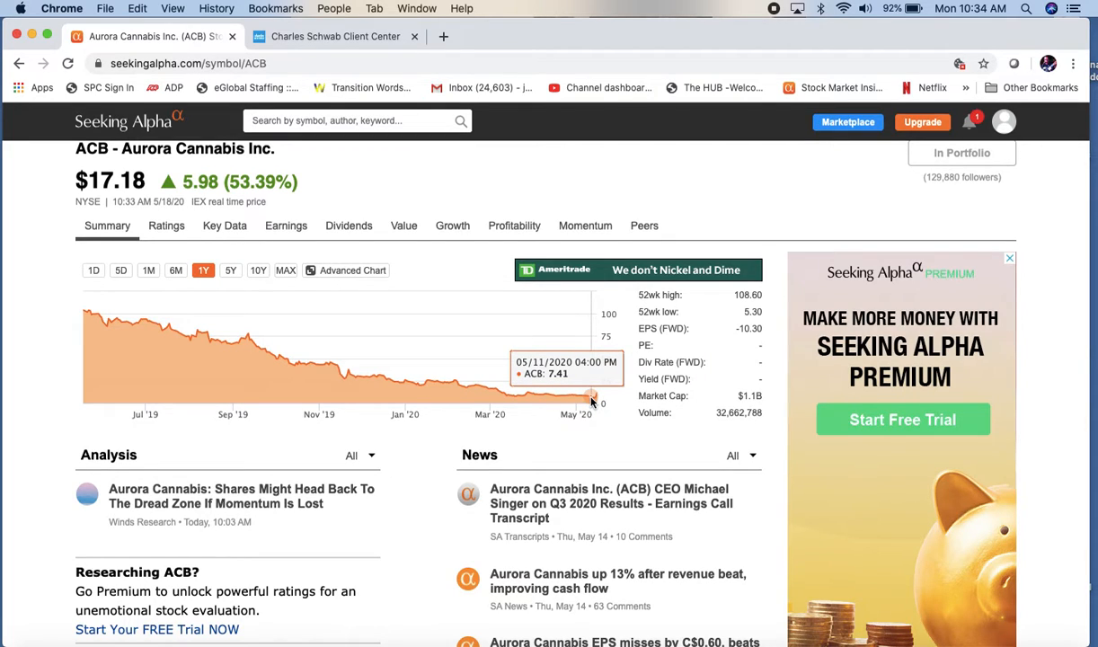
mouse_move(421, 383)
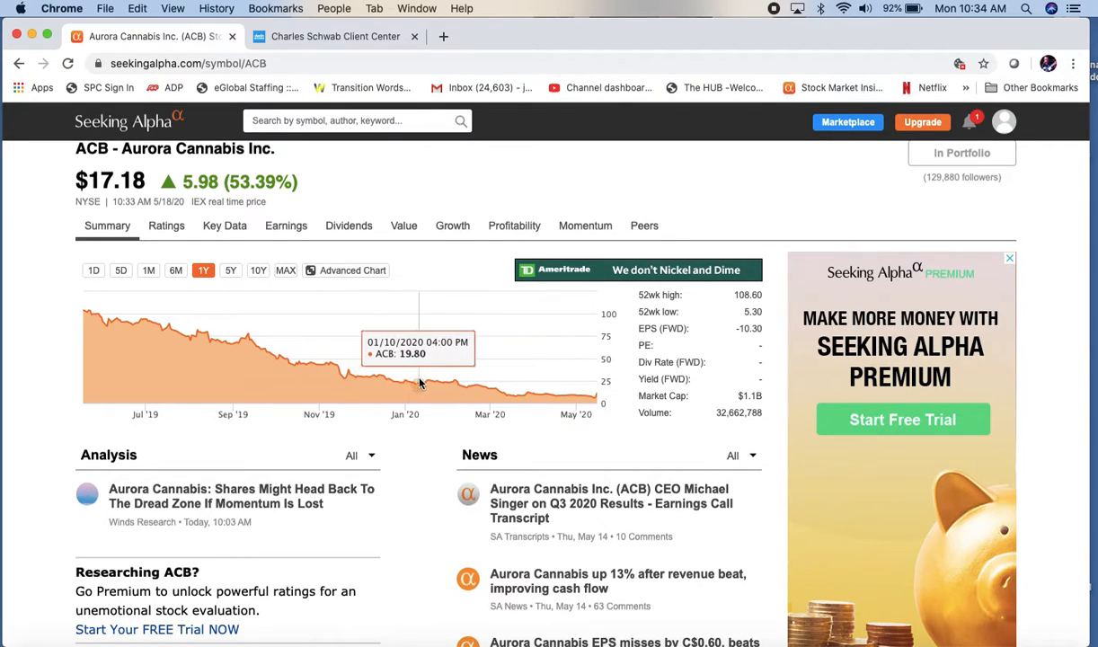
mouse_move(411, 385)
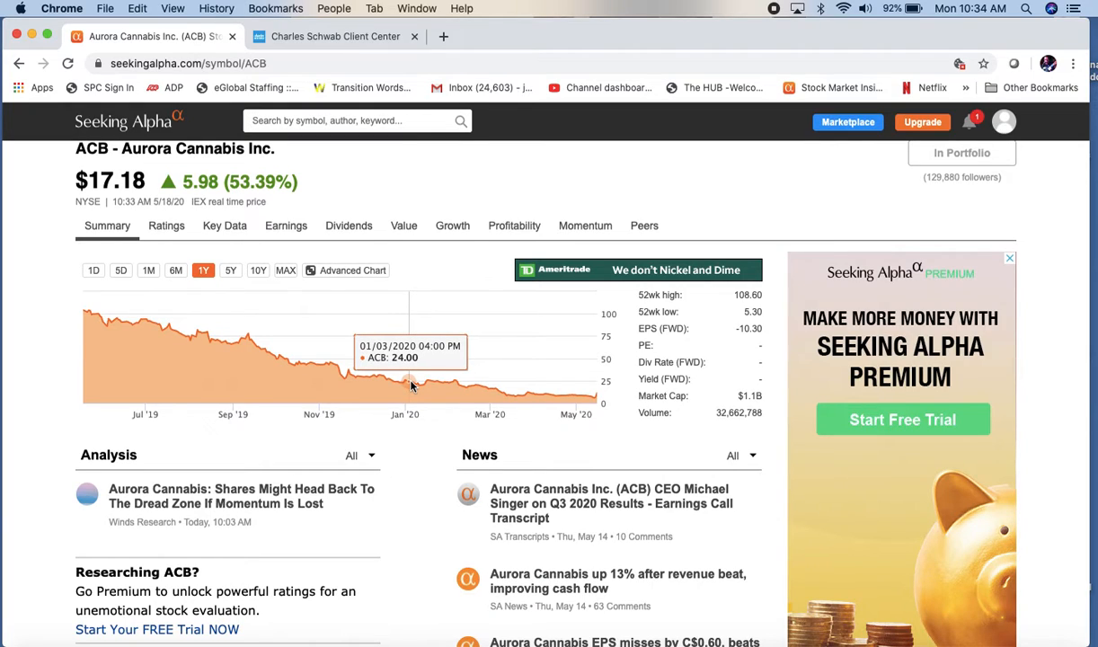
mouse_move(97, 199)
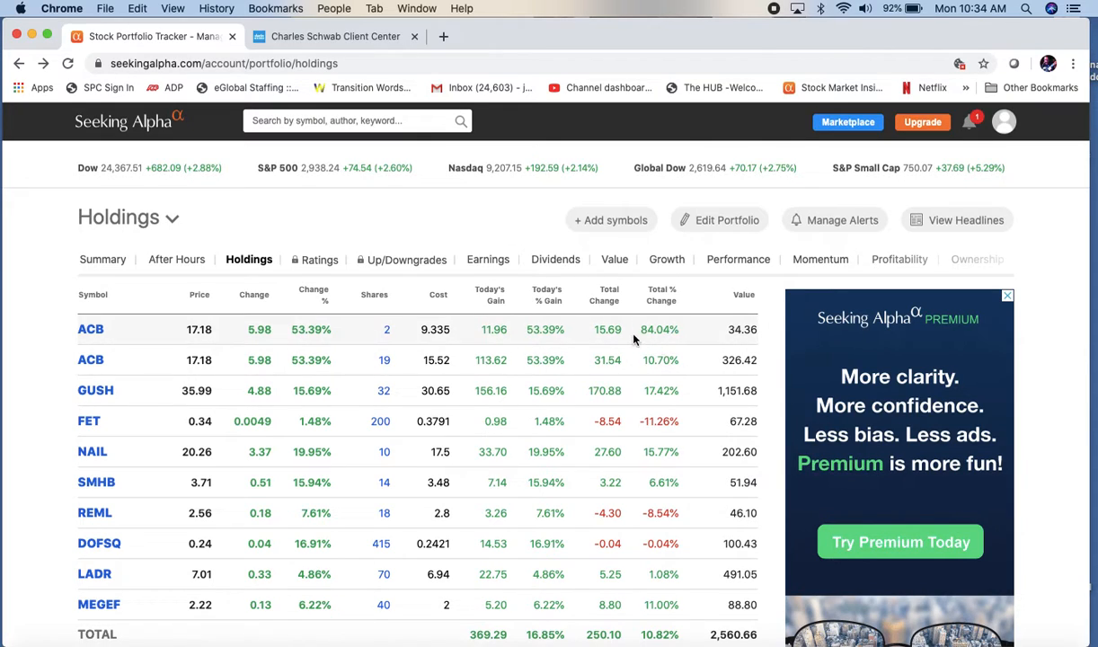
mouse_move(113, 379)
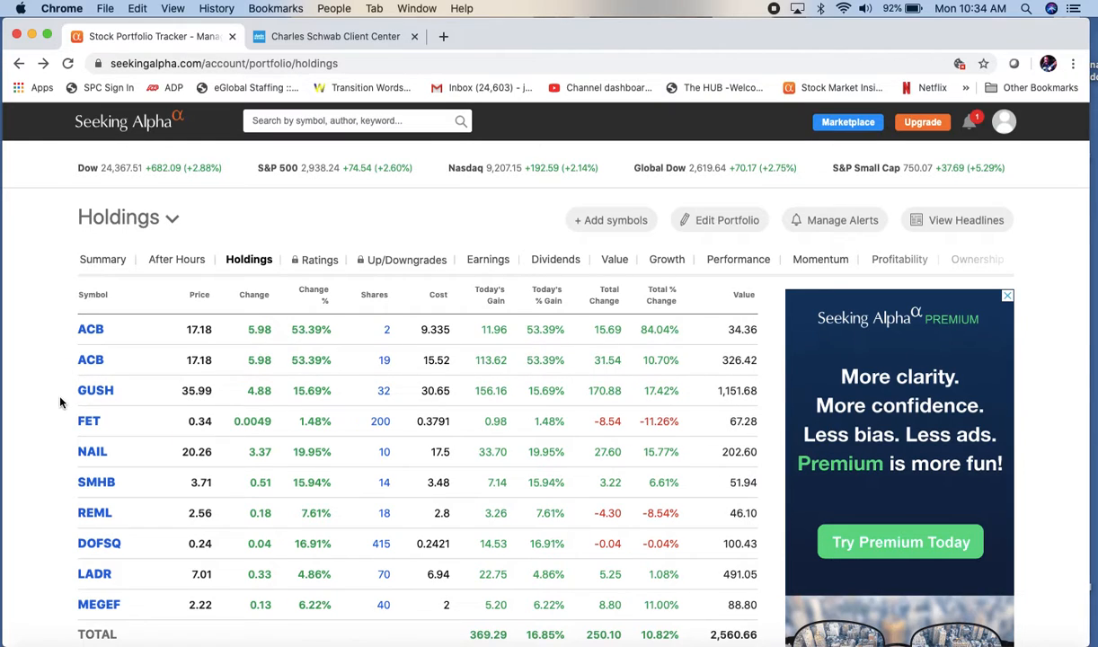
mouse_move(63, 369)
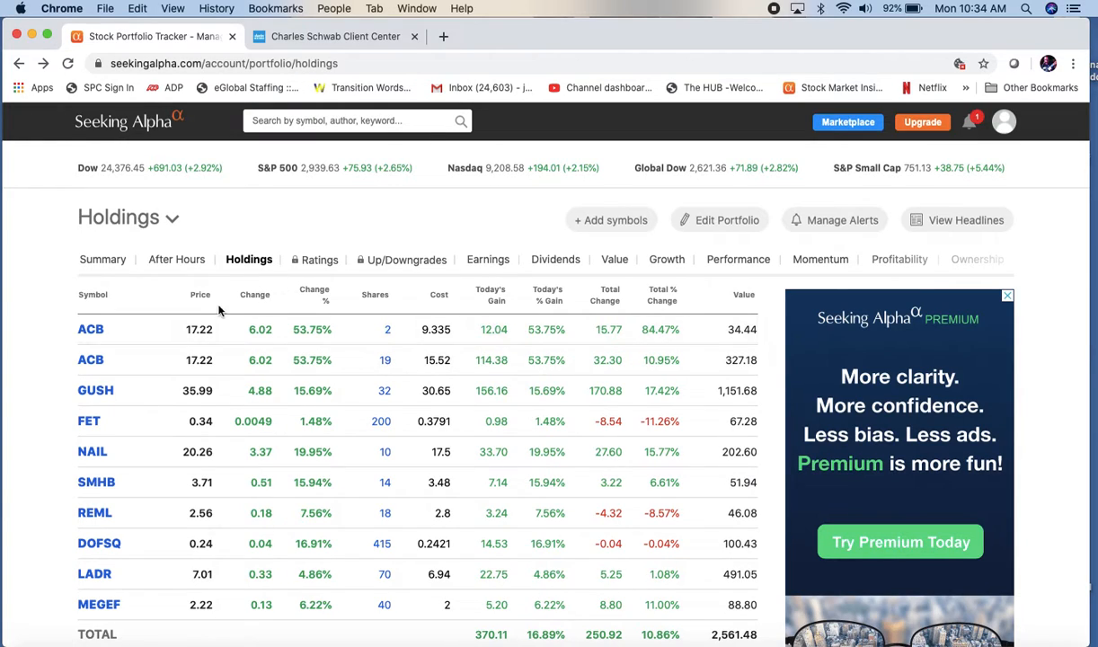
mouse_move(389, 337)
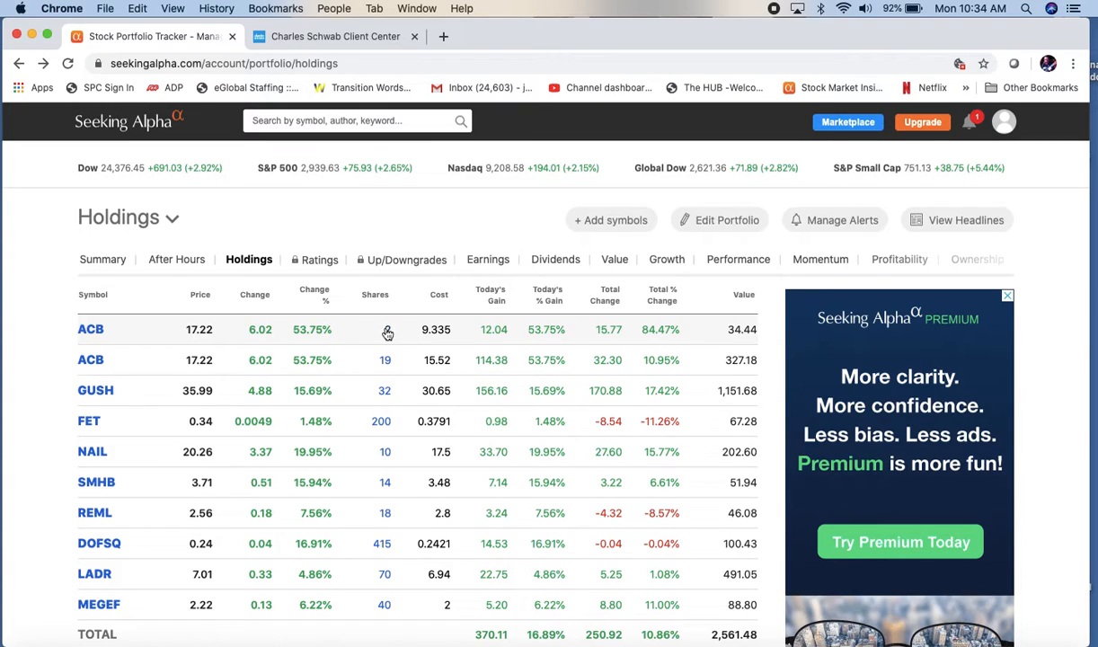
left_click(387, 330)
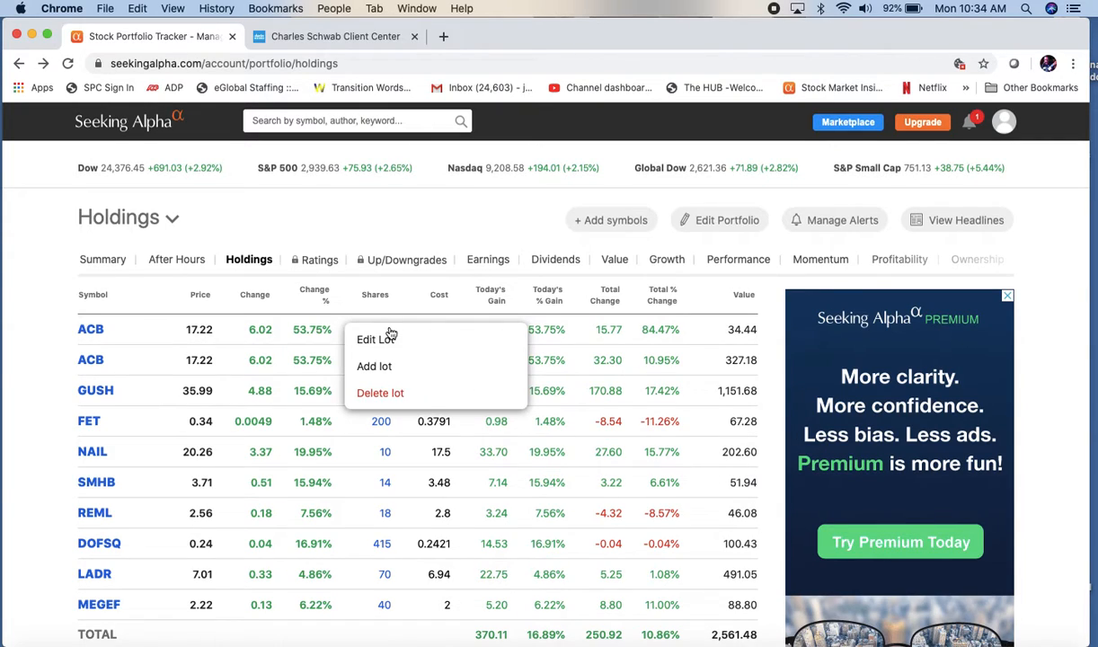
mouse_move(383, 370)
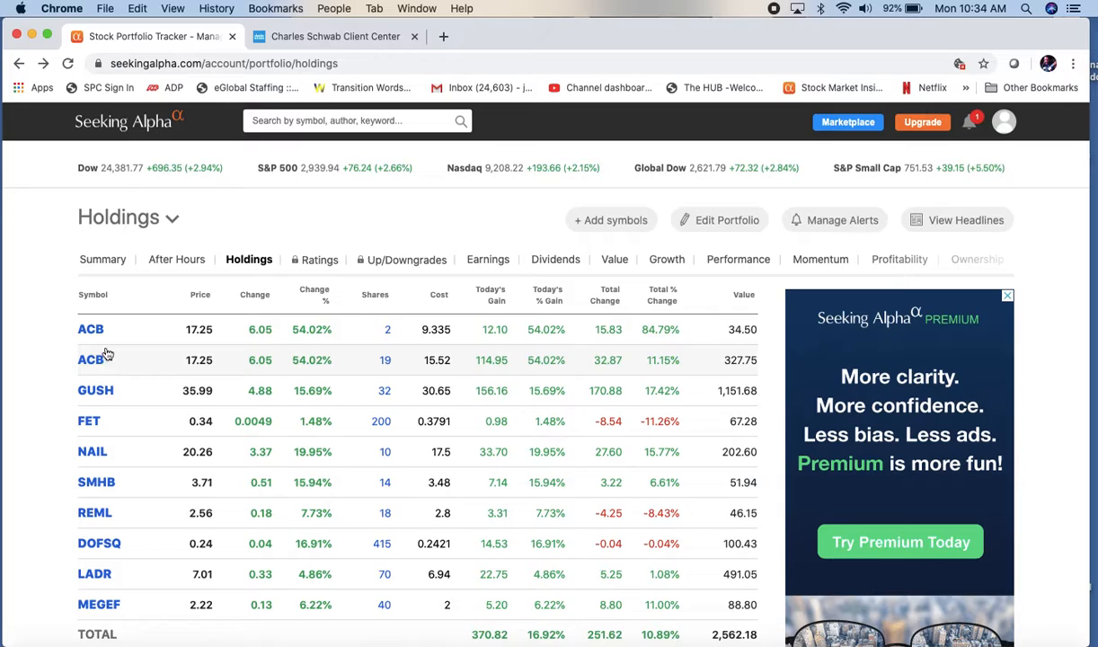
mouse_move(520, 333)
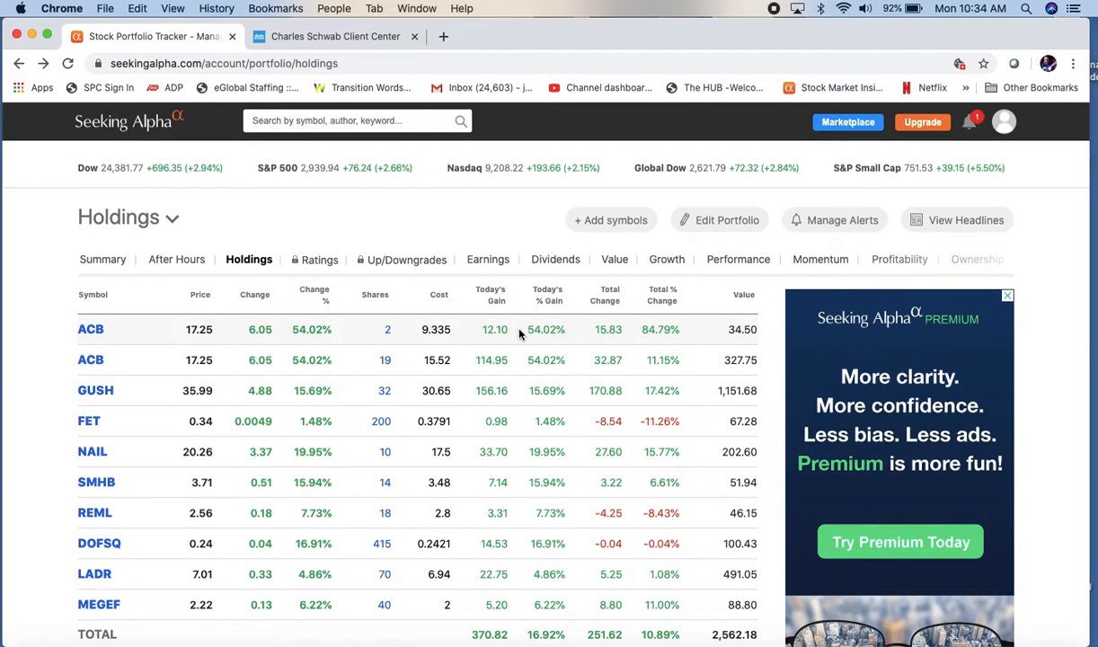
mouse_move(437, 330)
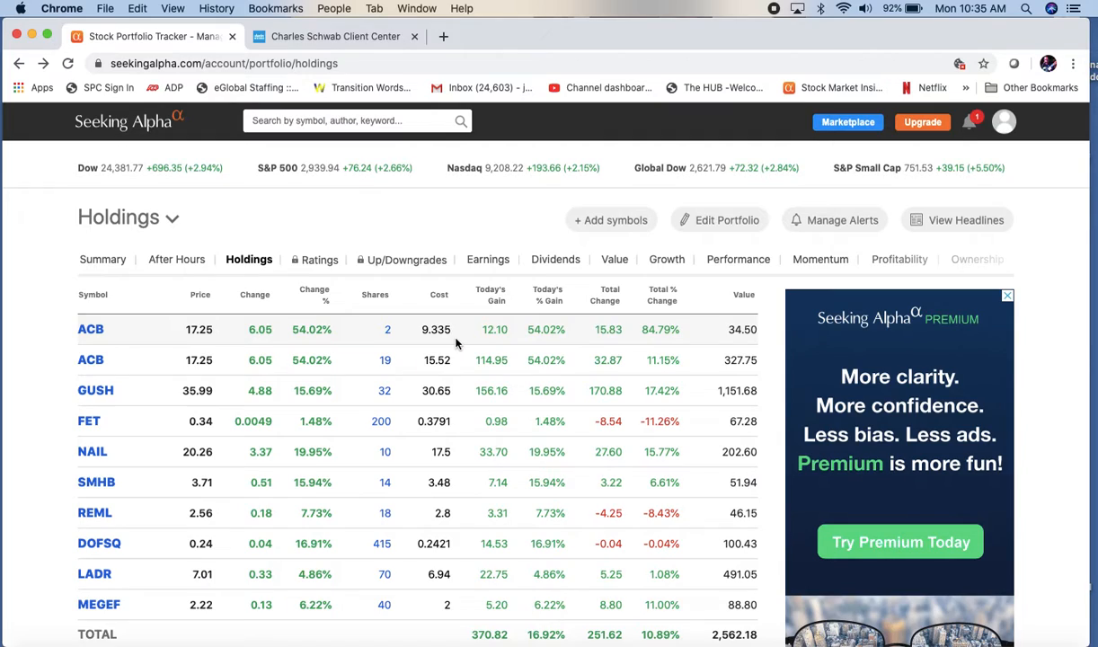
mouse_move(305, 329)
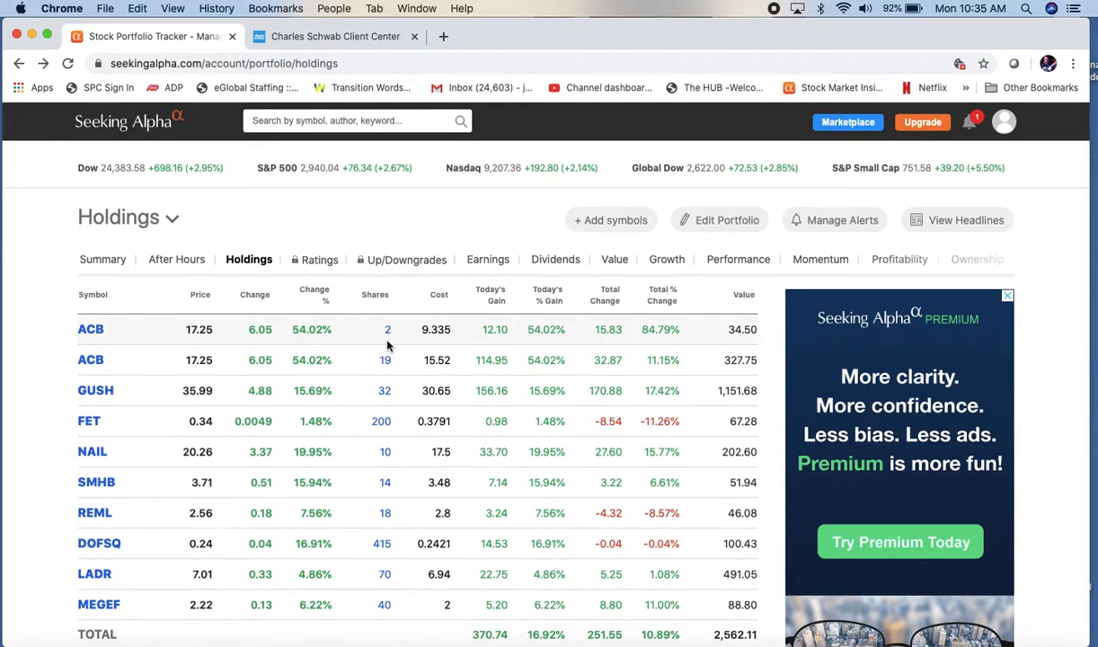
mouse_move(371, 373)
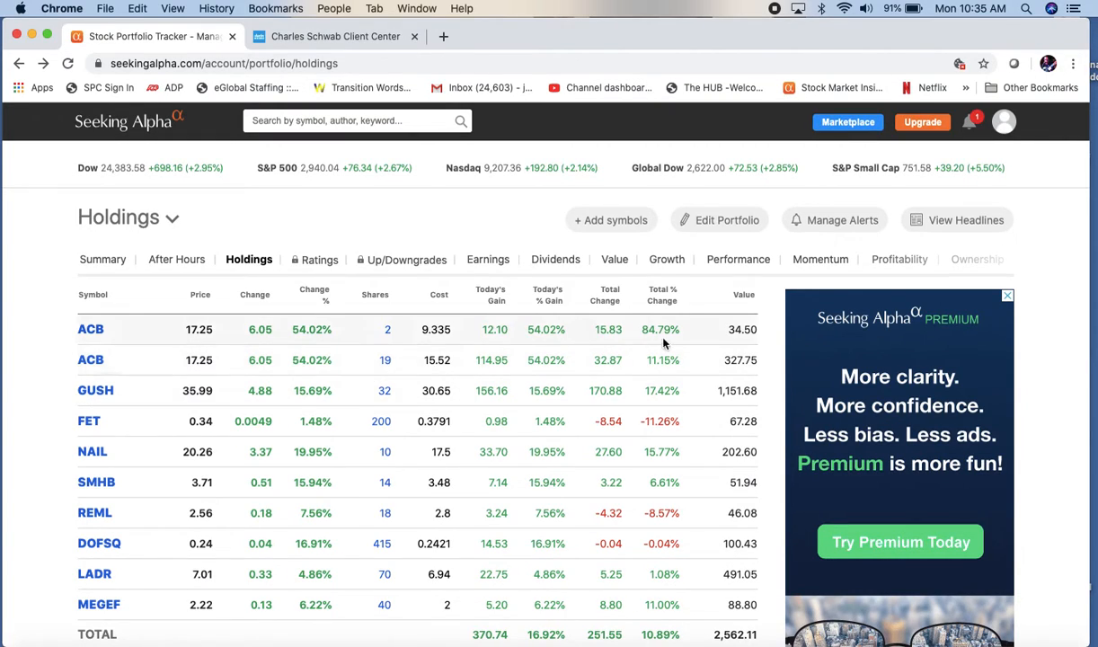
mouse_move(649, 340)
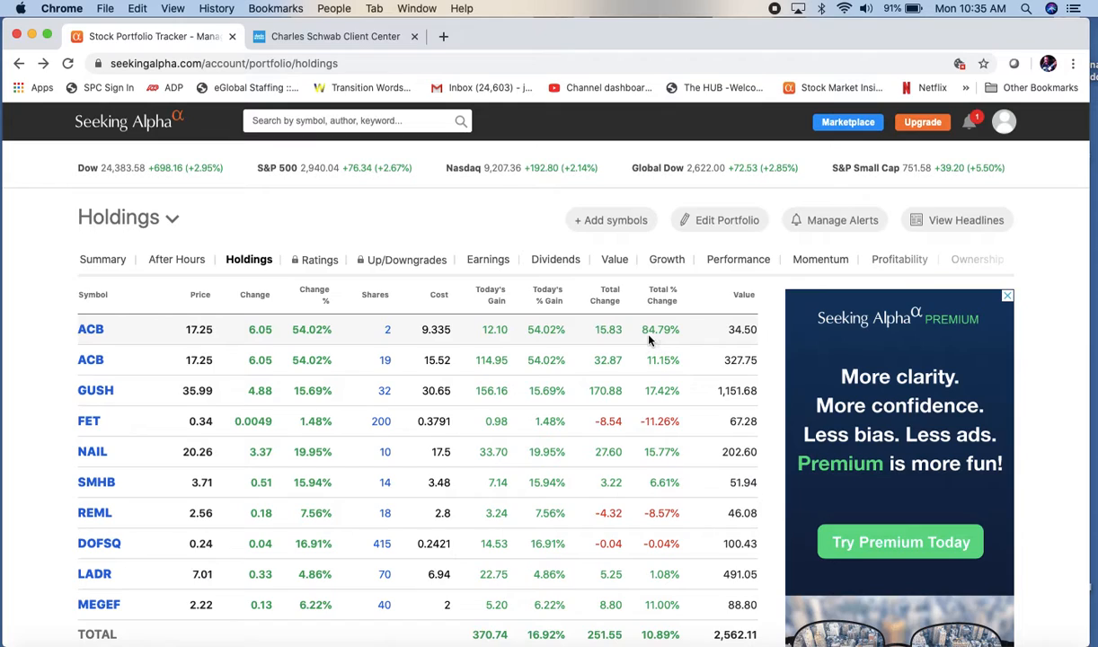
mouse_move(682, 369)
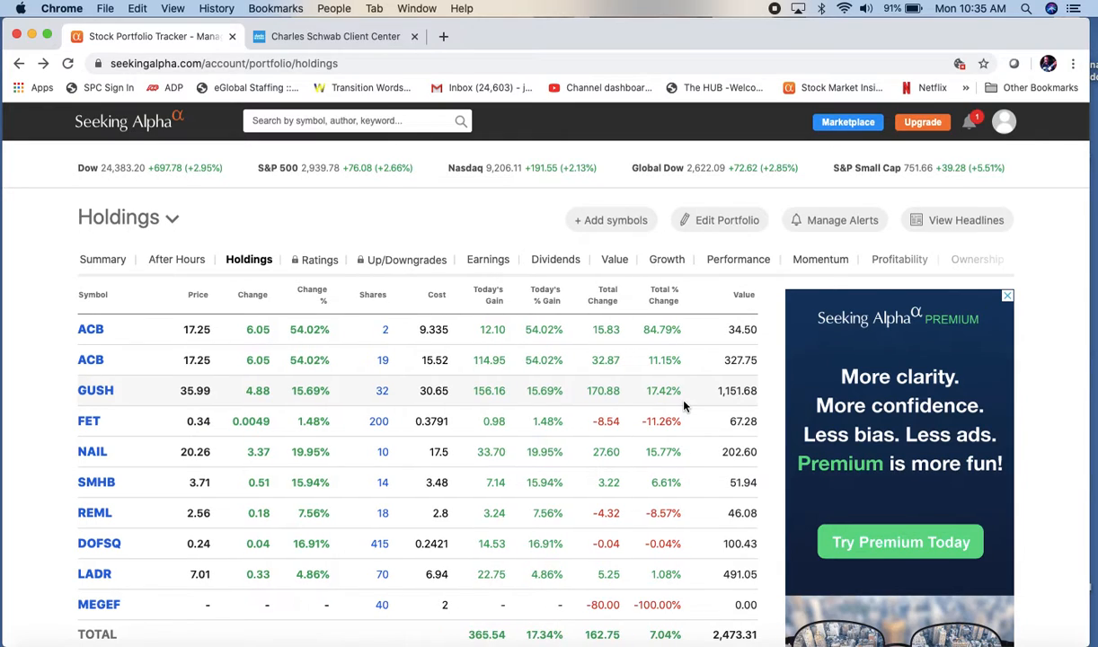
mouse_move(689, 396)
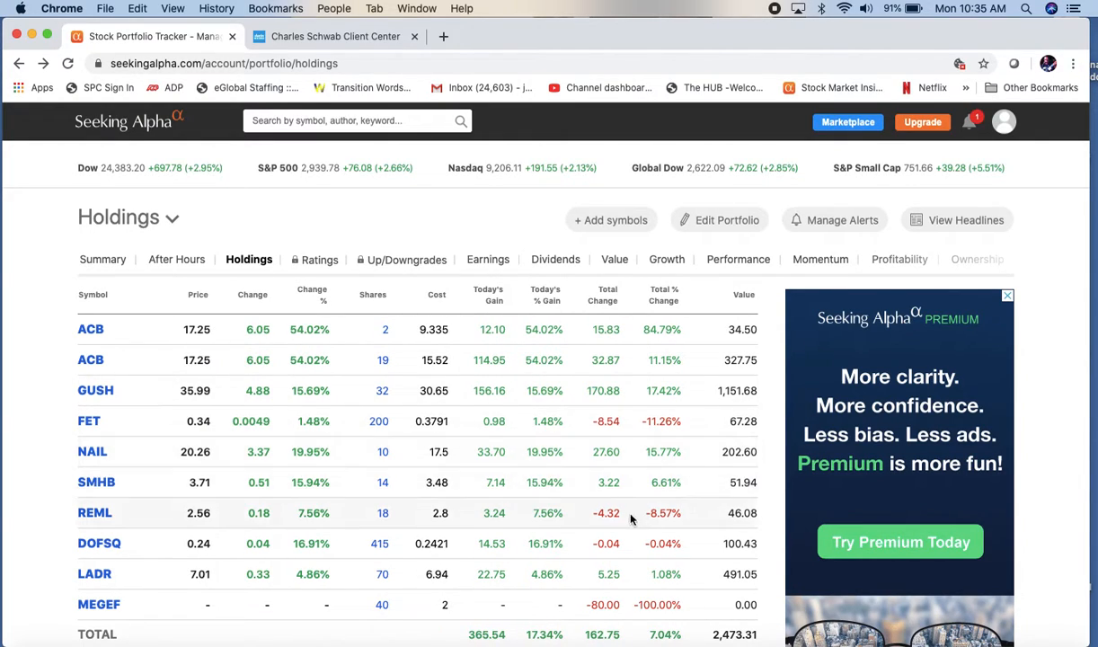
mouse_move(544, 437)
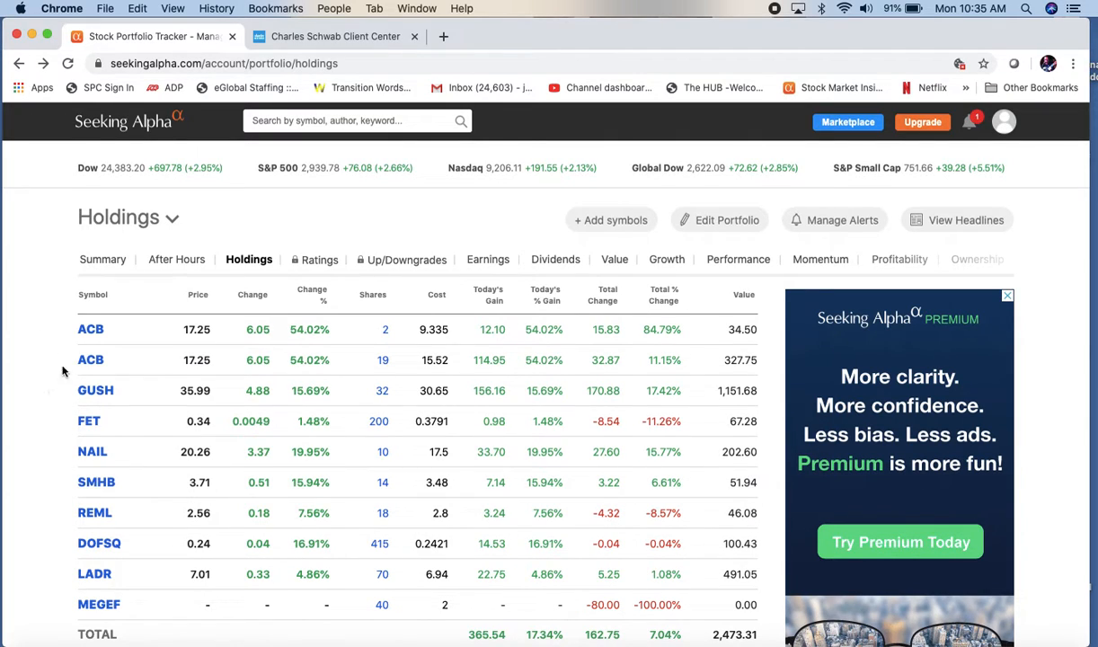
mouse_move(90, 330)
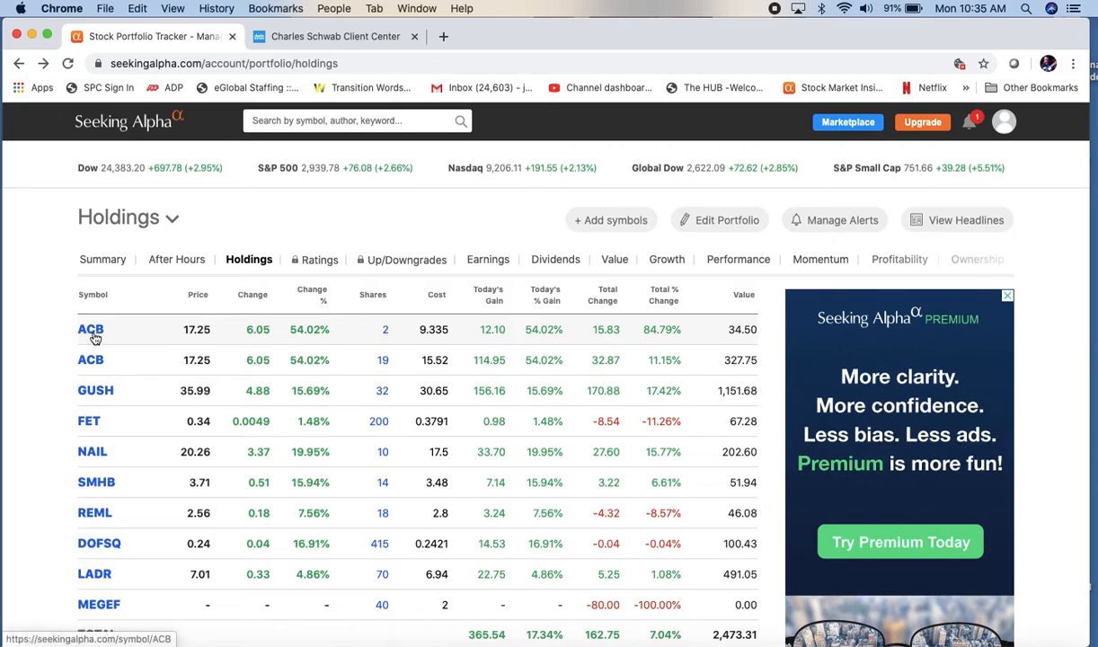
- View ACB's five-day price chart on its quote page, then return to the portfolio overview
left_click(90, 330)
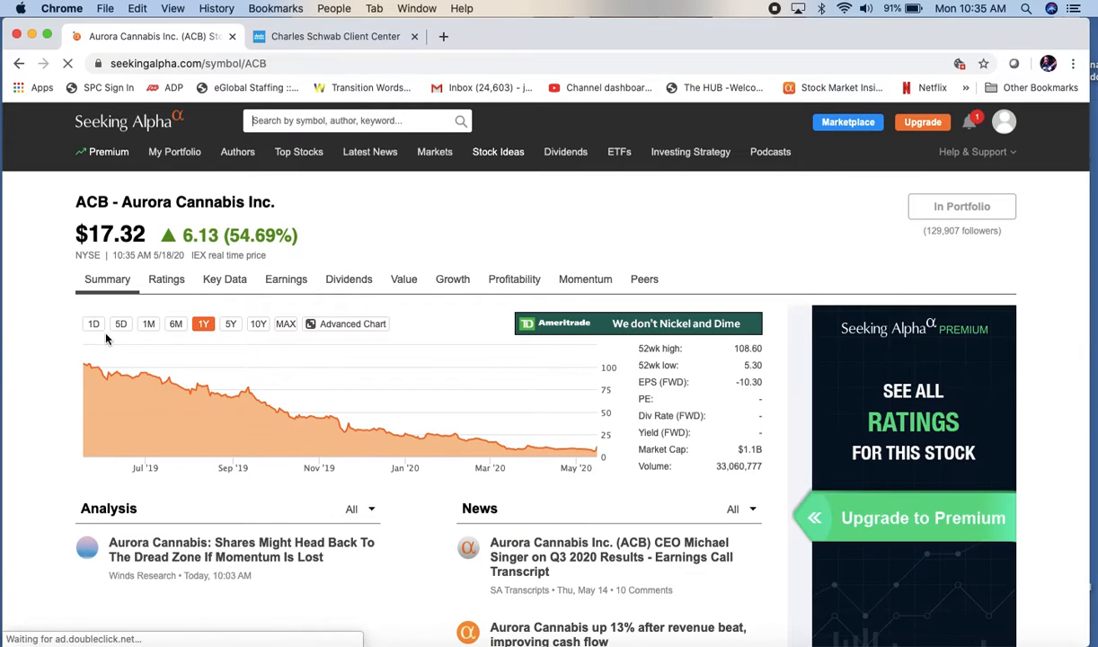
left_click(120, 323)
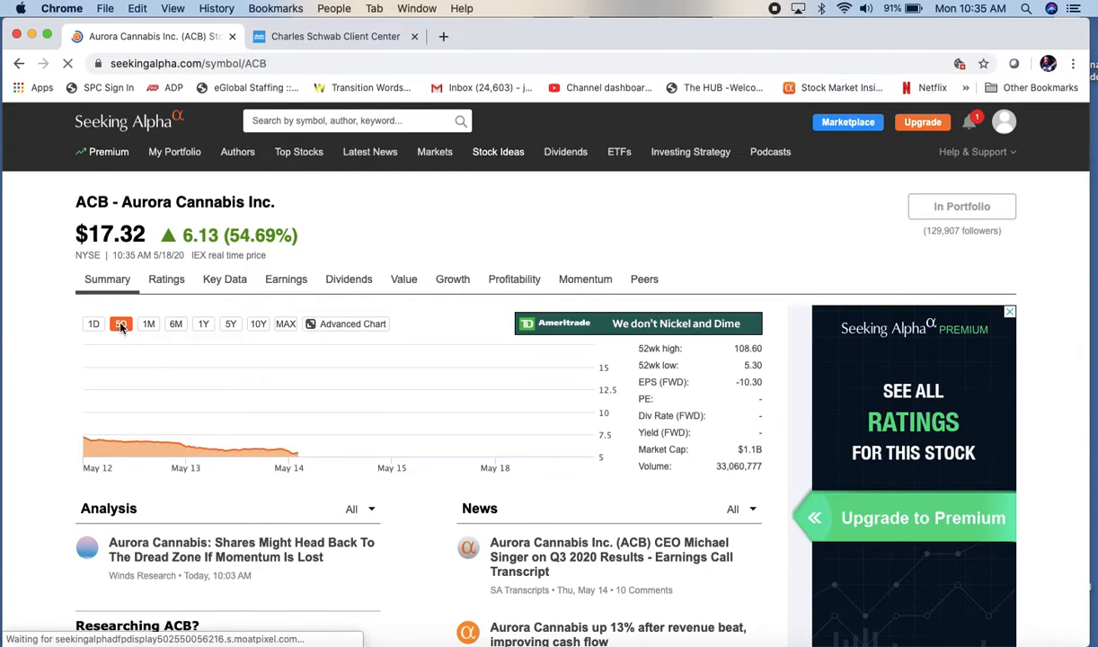
left_click(120, 323)
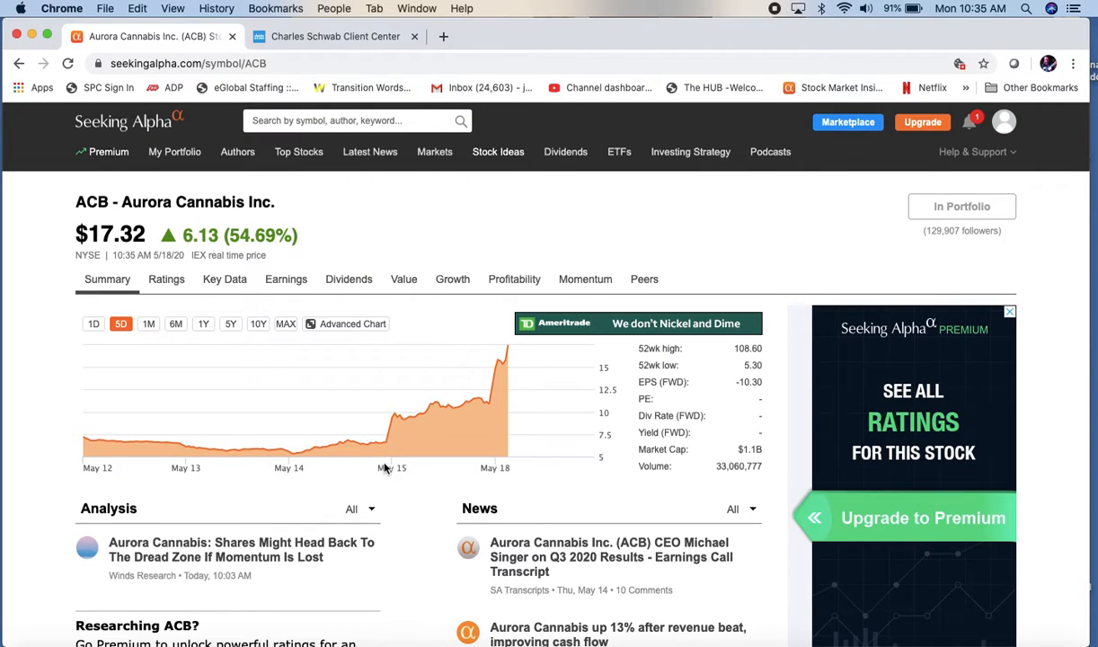
mouse_move(448, 471)
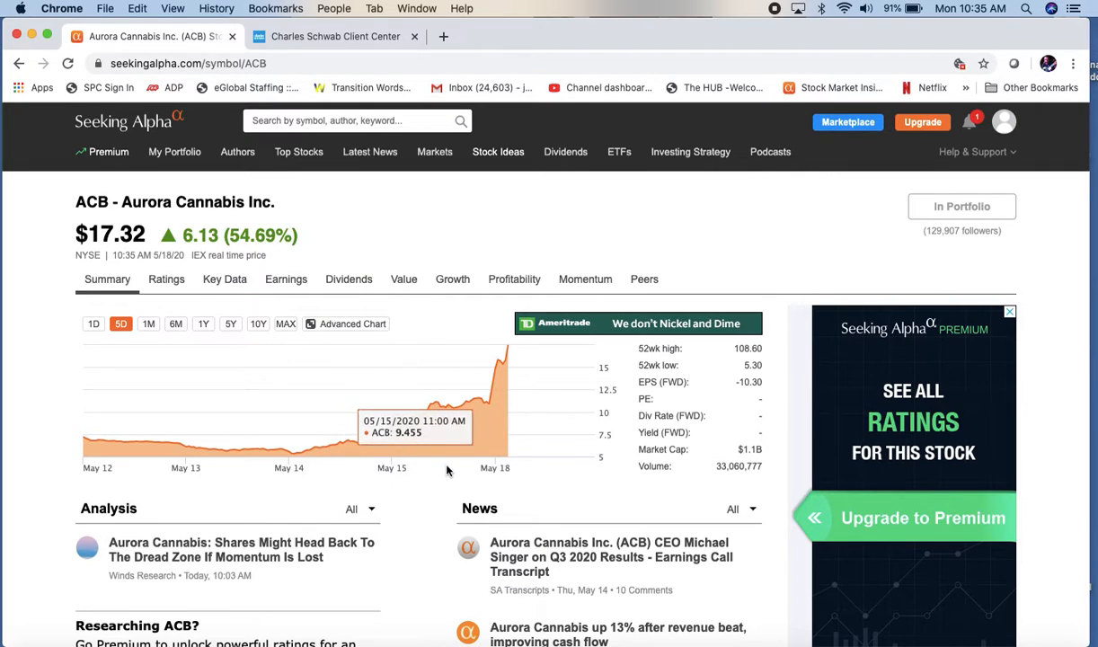
mouse_move(522, 471)
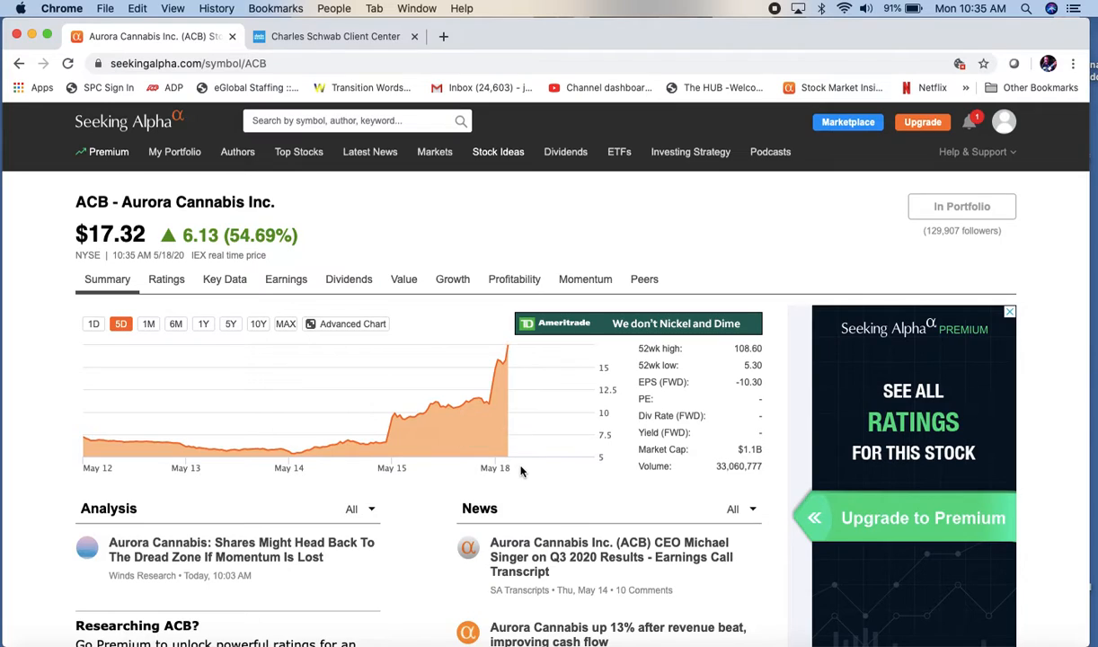
mouse_move(431, 374)
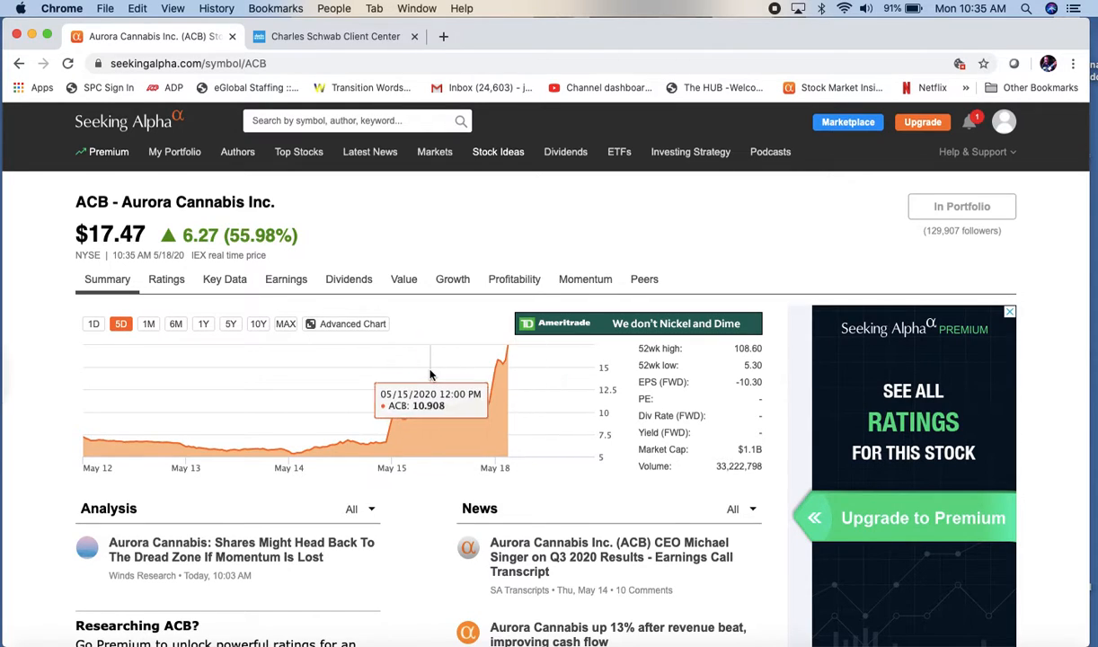
mouse_move(43, 270)
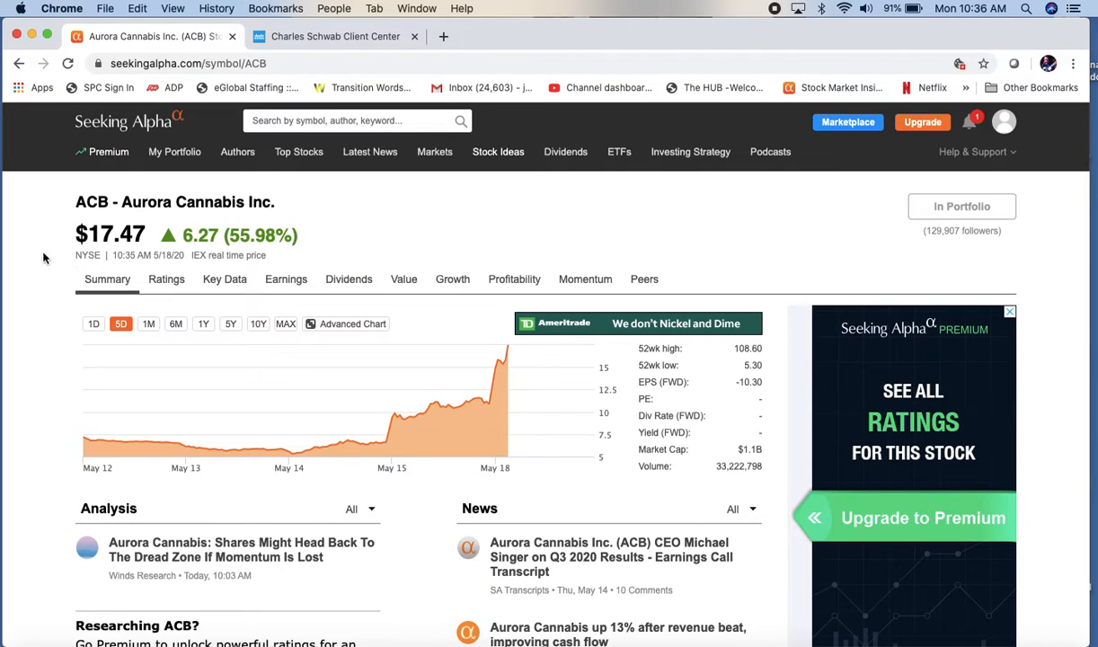
mouse_move(33, 247)
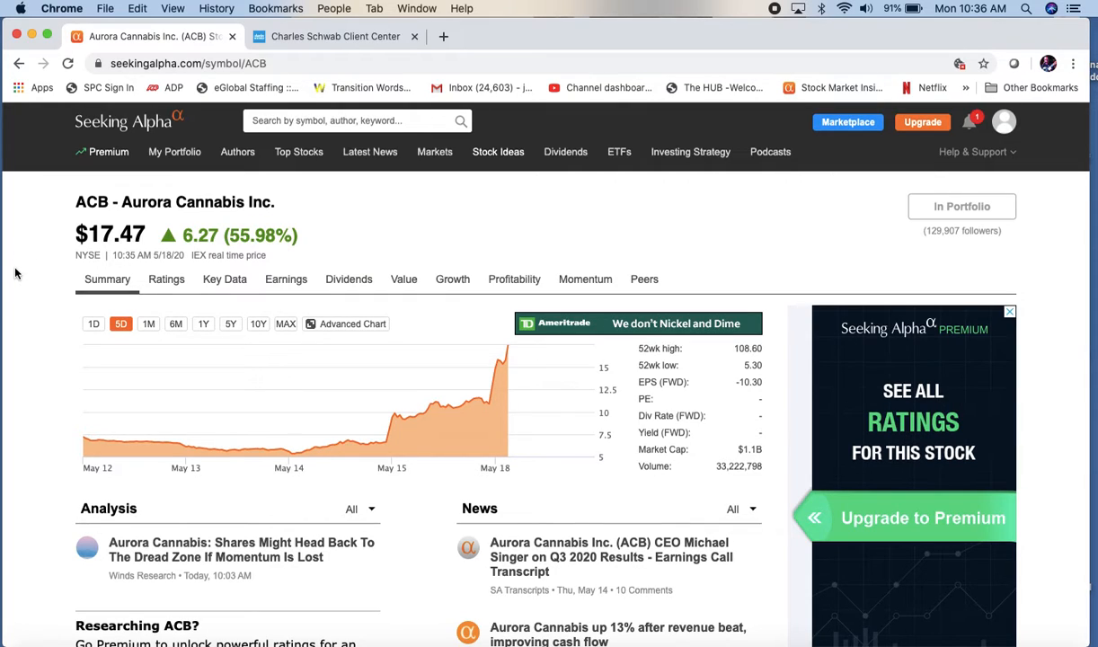
left_click(174, 151)
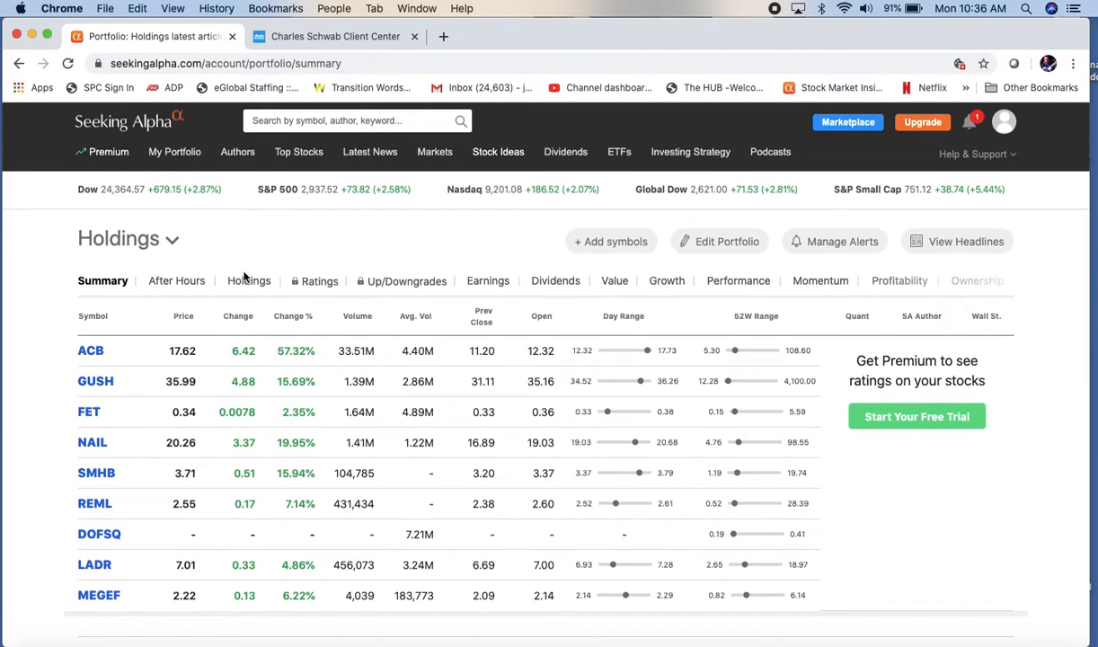
- Switch to the Holdings tab and scroll to see shares, cost and gains for both ACB lots
left_click(249, 280)
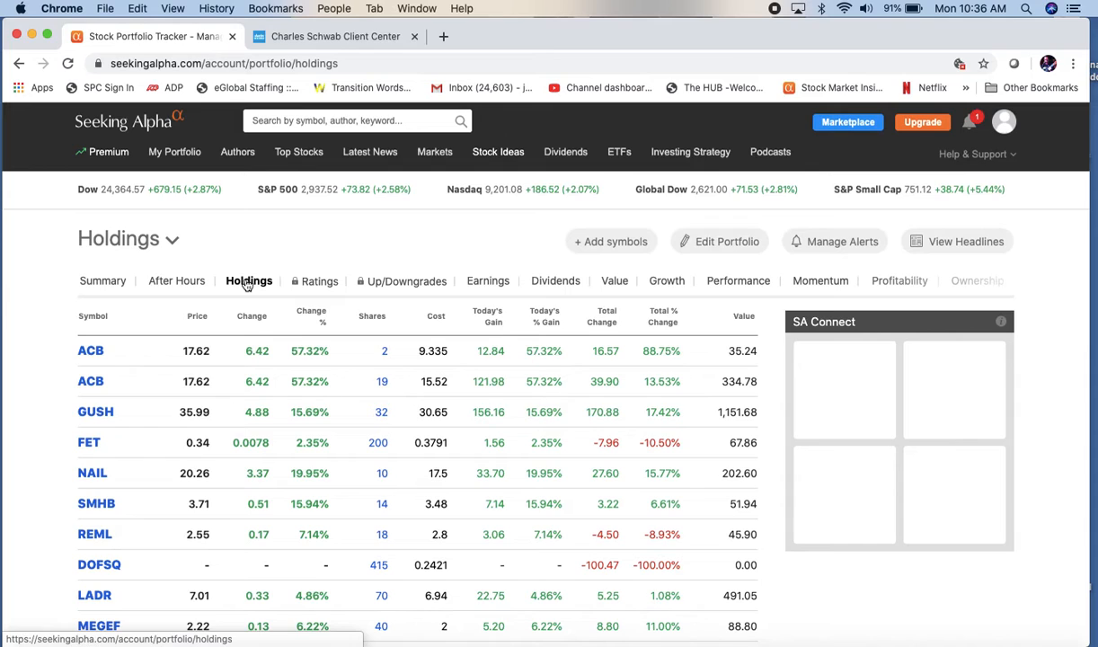
scroll("down", 3)
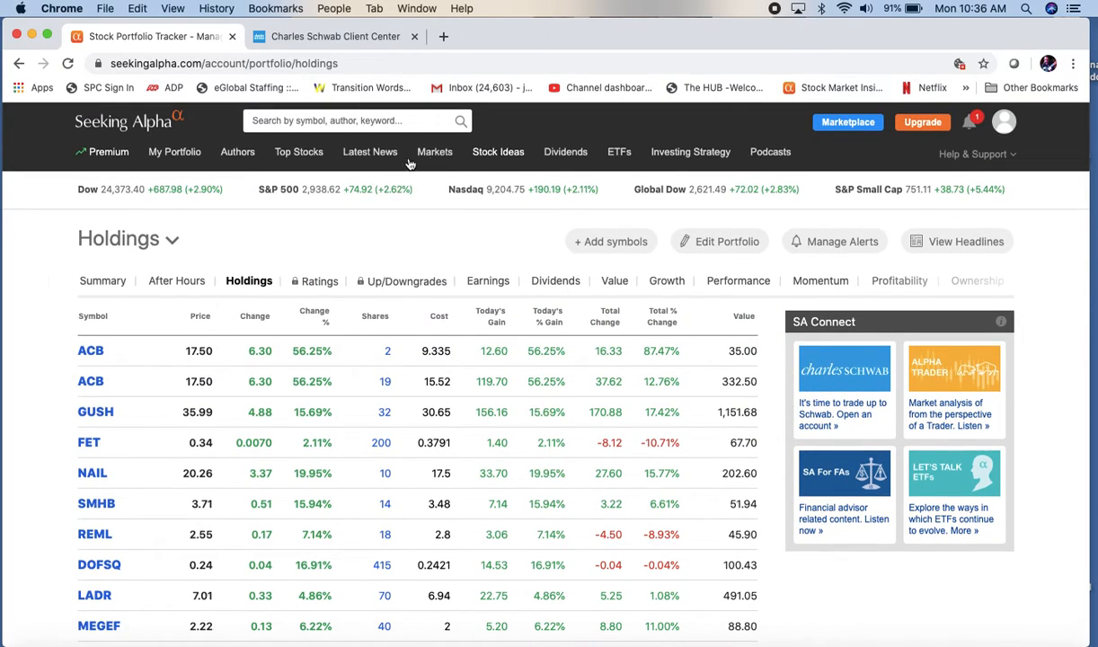
mouse_move(833, 241)
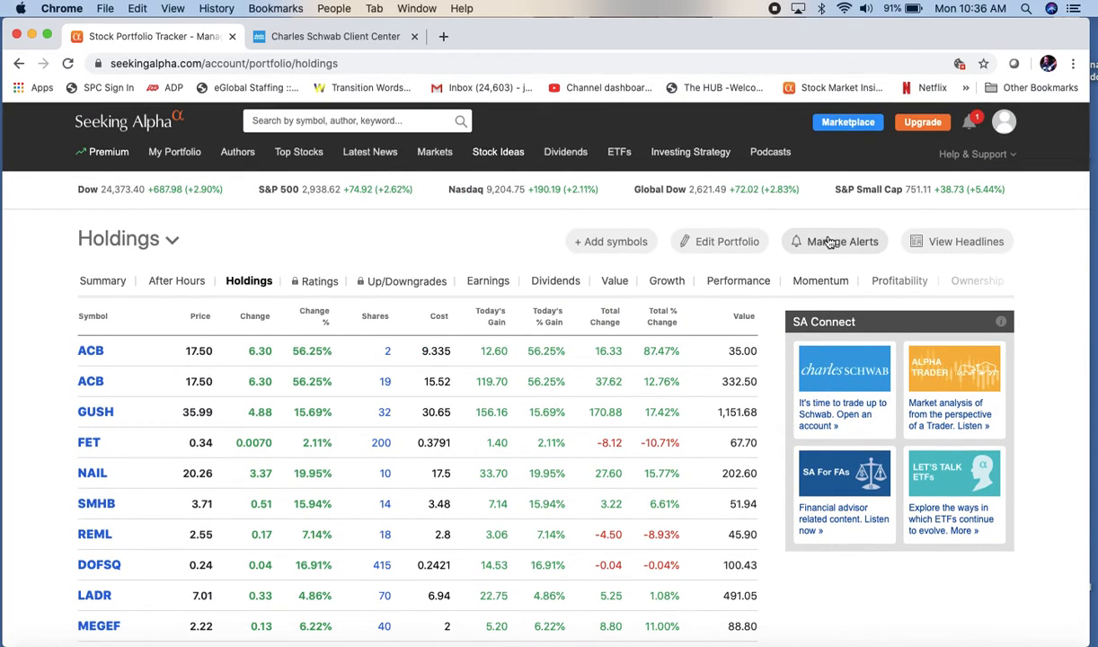